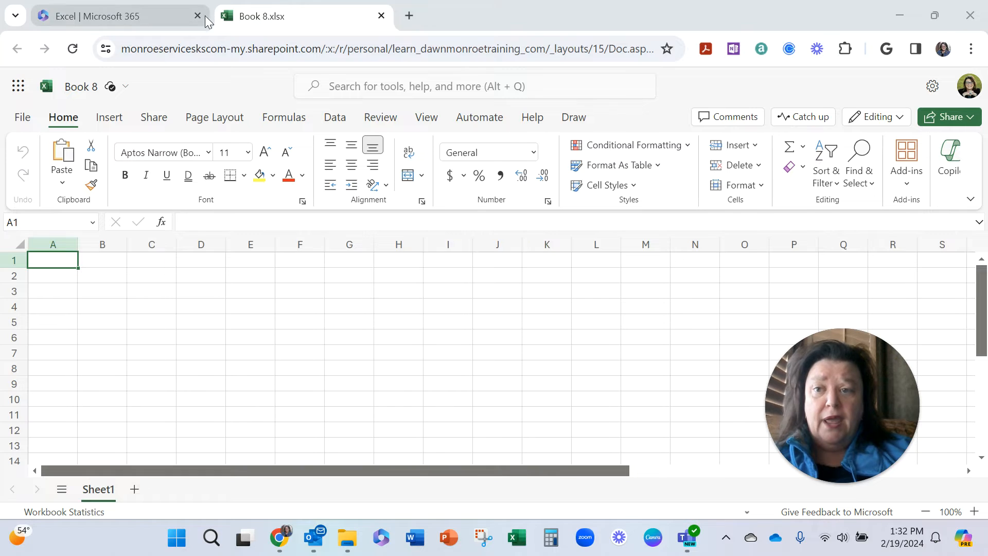
{"action": "mouse_move", "coordinate": [280, 25]}
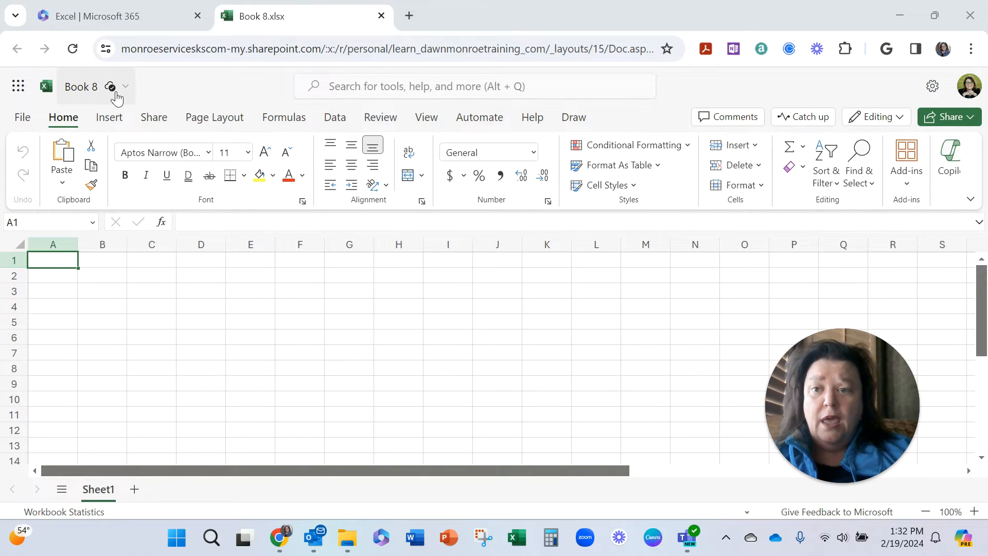
Show the Insert tab's Forms options in the blank Book 8 workbook.
{"action": "left_click", "coordinate": [109, 117]}
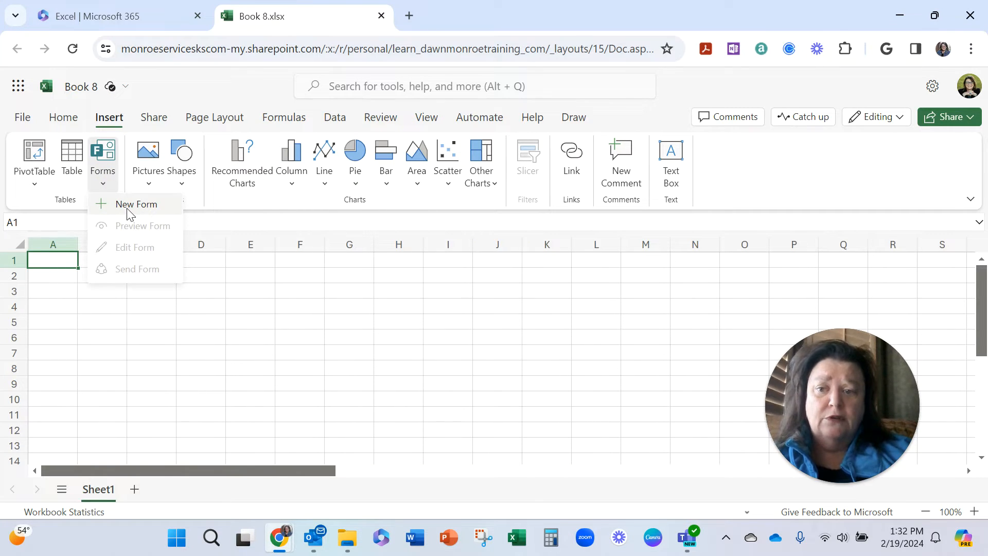
Create a new form linked to Book 8 and title it 'My Favorites'.
{"action": "left_click", "coordinate": [135, 204]}
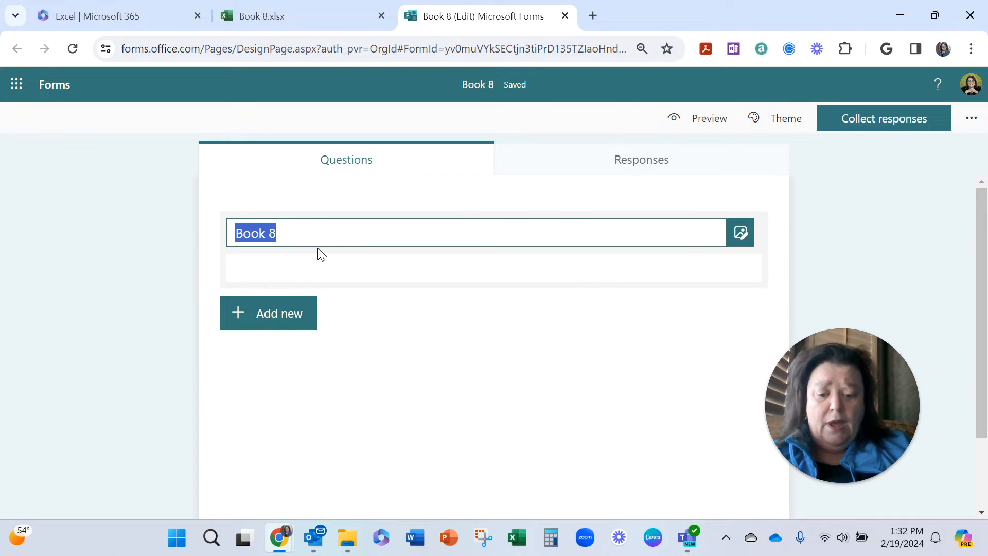
{"action": "type", "text": "My F"}
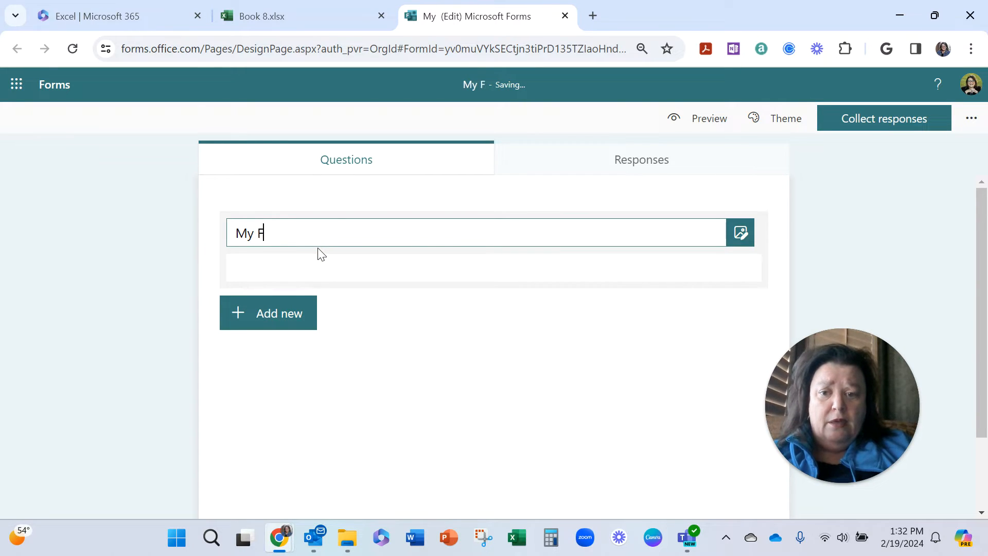
{"action": "type", "text": "avorites"}
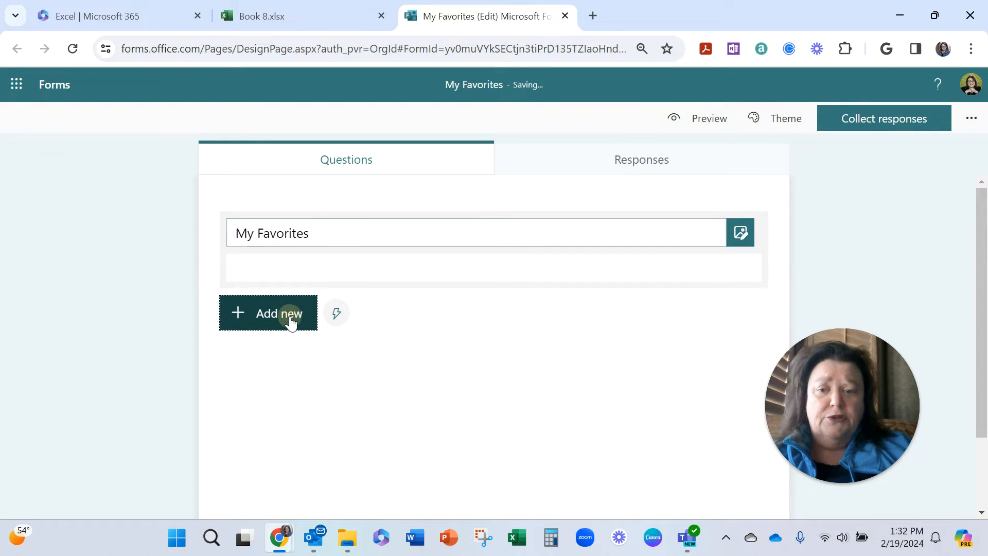
Add a 'Favorite Dessert?' choice question with Ice Cream and Cake options.
{"action": "left_click", "coordinate": [278, 313]}
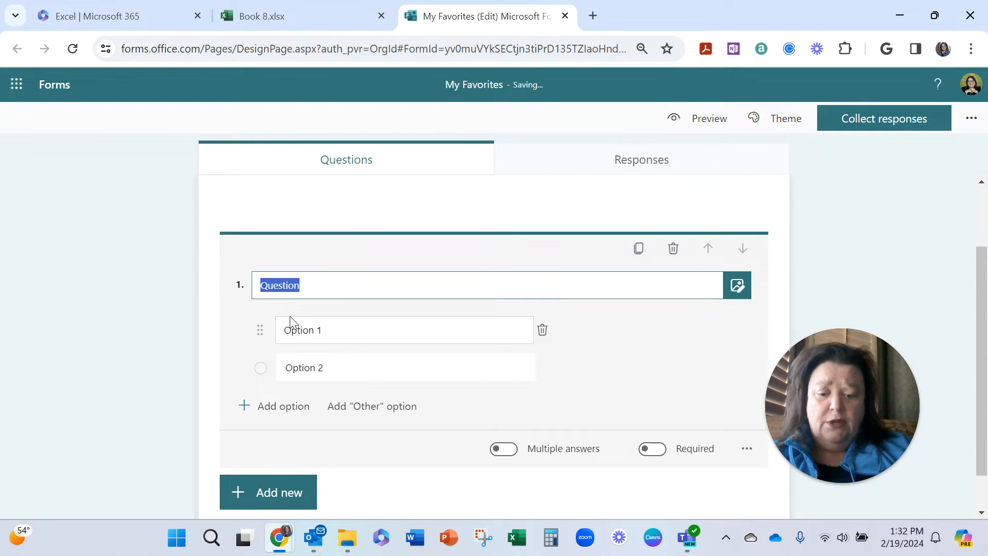
{"action": "type", "text": "Favorite"}
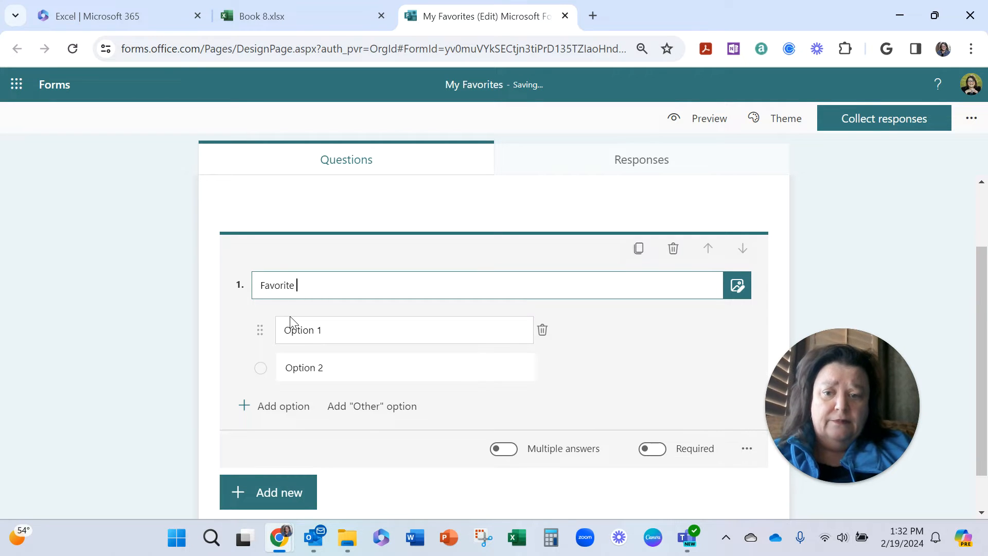
{"action": "type", "text": "Dessert?"}
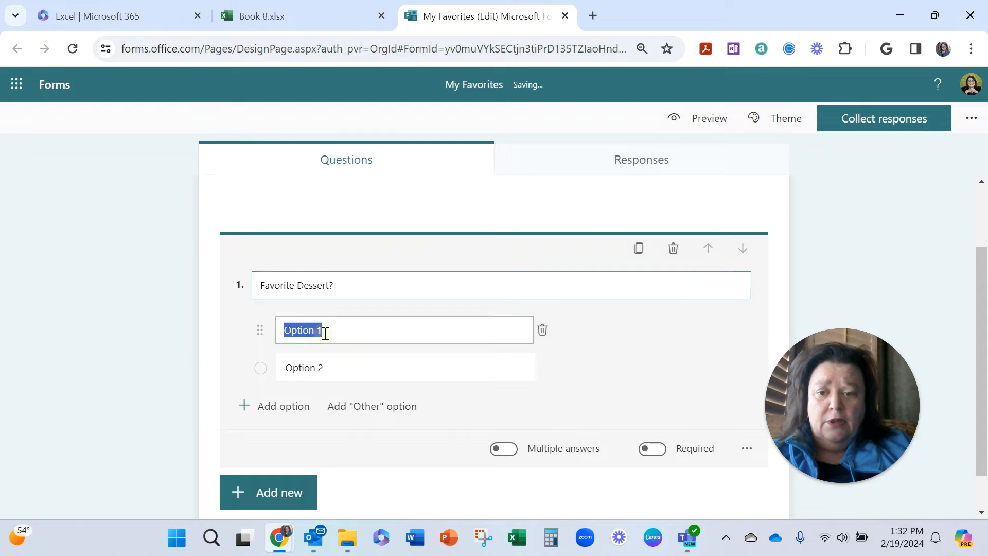
{"action": "type", "text": "Ice Cr"}
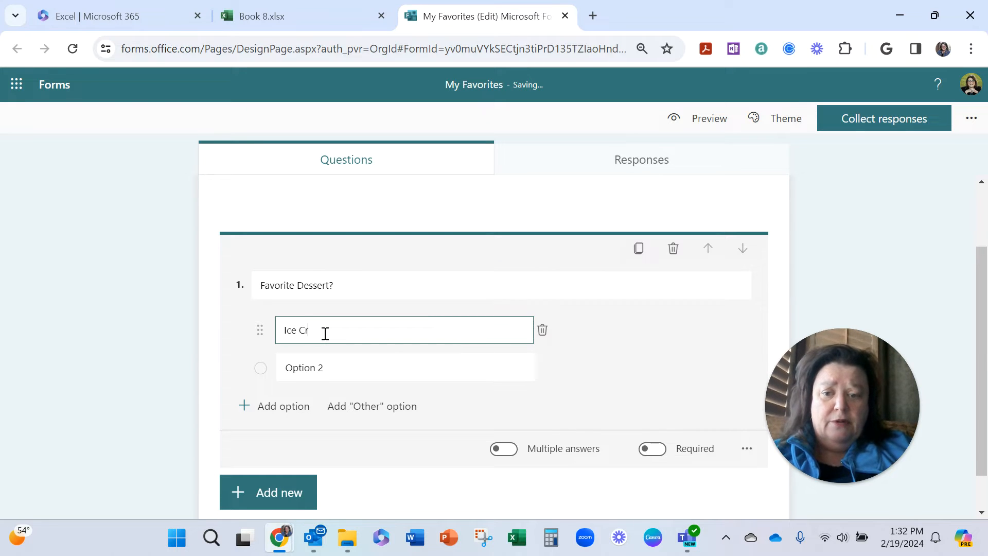
{"action": "type", "text": "eam"}
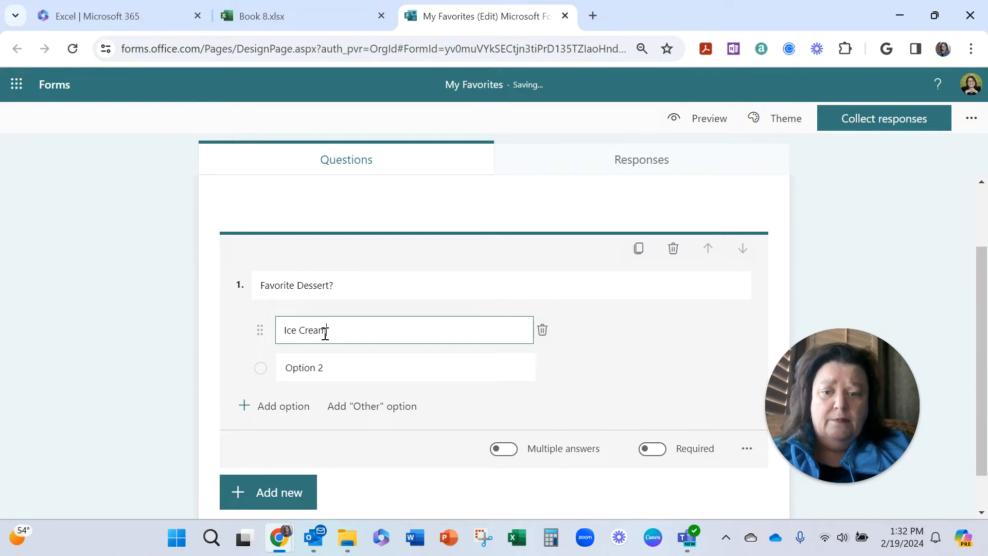
{"action": "double_click", "coordinate": [303, 367]}
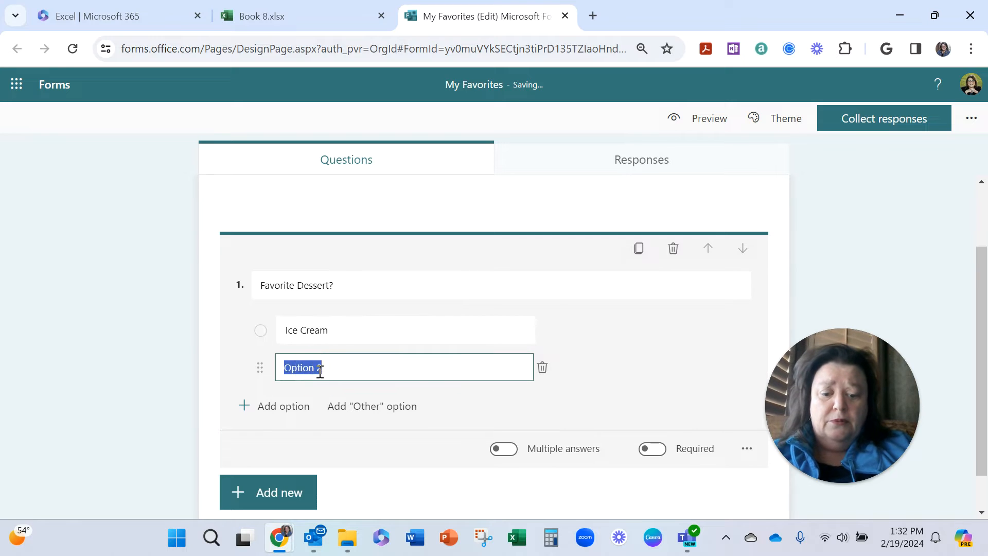
{"action": "type", "text": "CAke"}
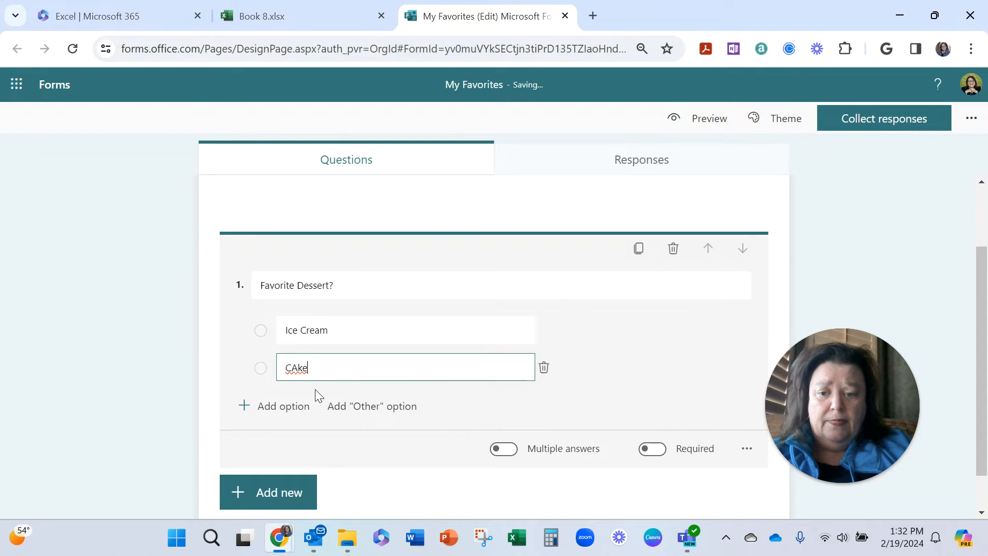
Add Pie, Cookies and an Other option, and correct the Cake spelling.
{"action": "left_click", "coordinate": [283, 406]}
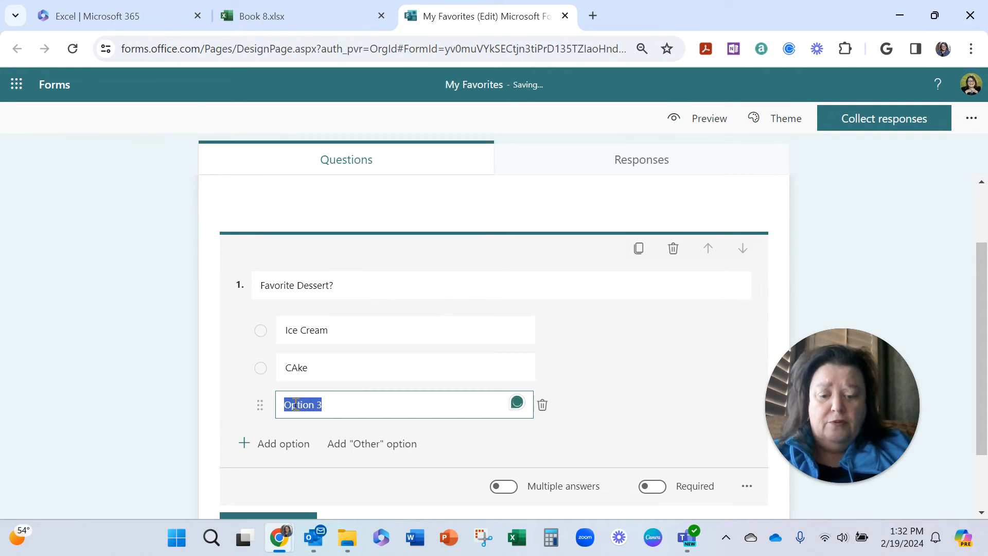
{"action": "type", "text": "Pie"}
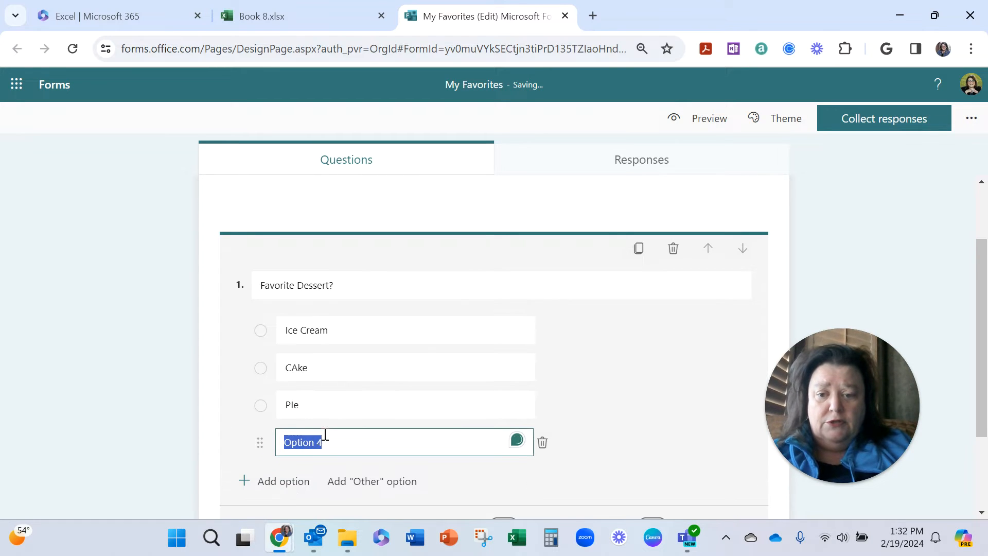
{"action": "type", "text": "Cookies"}
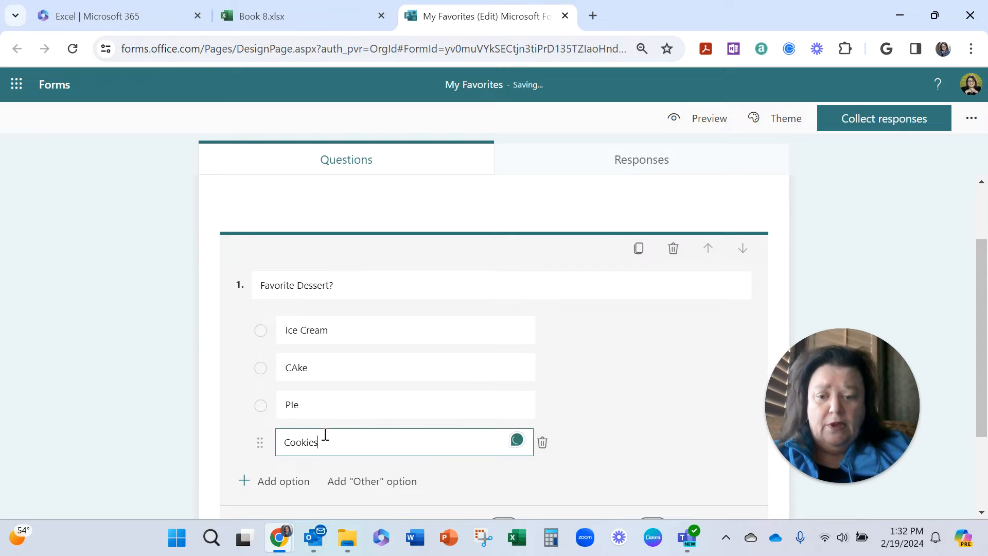
{"action": "left_click", "coordinate": [372, 480]}
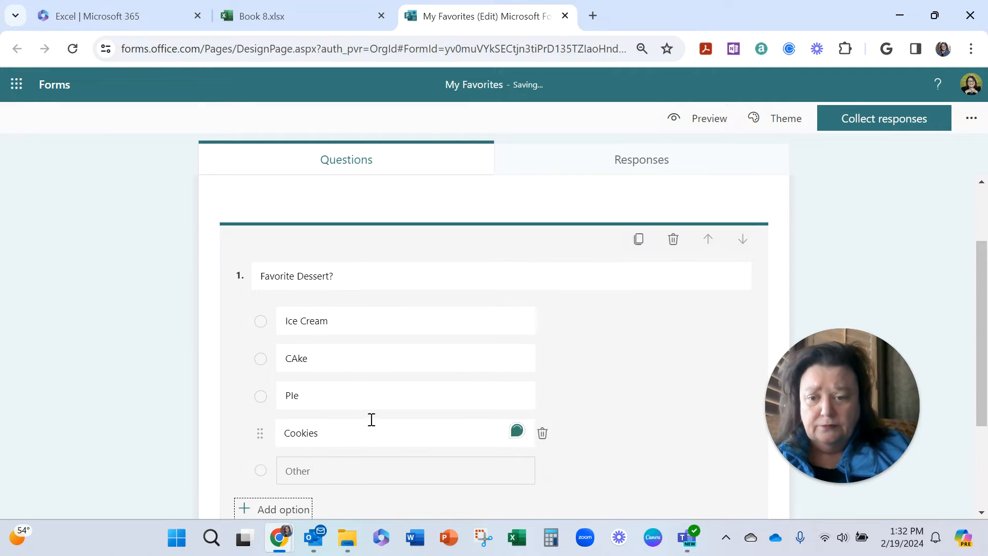
{"action": "double_click", "coordinate": [296, 358]}
{"action": "type", "text": "a"}
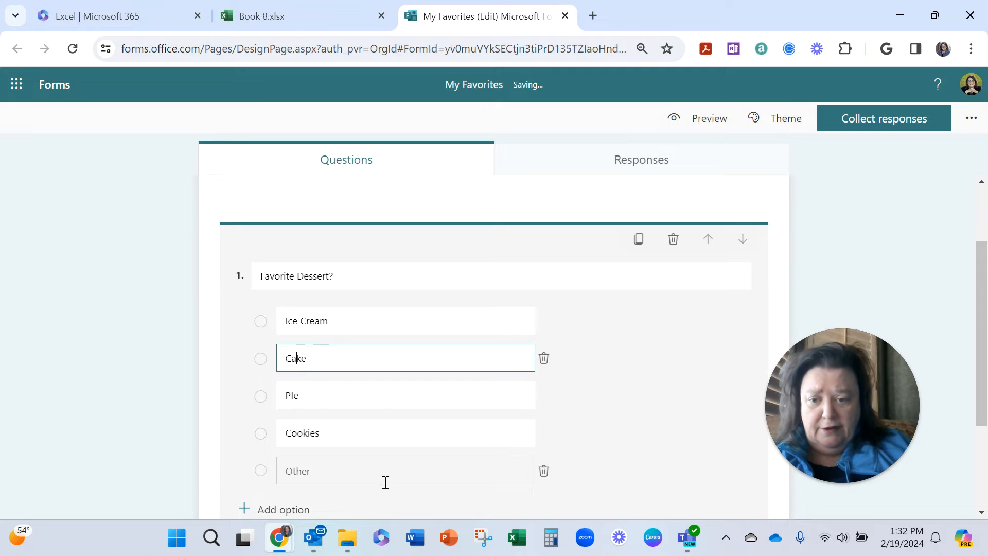
{"action": "scroll", "scroll_direction": "down", "scroll_amount": 3}
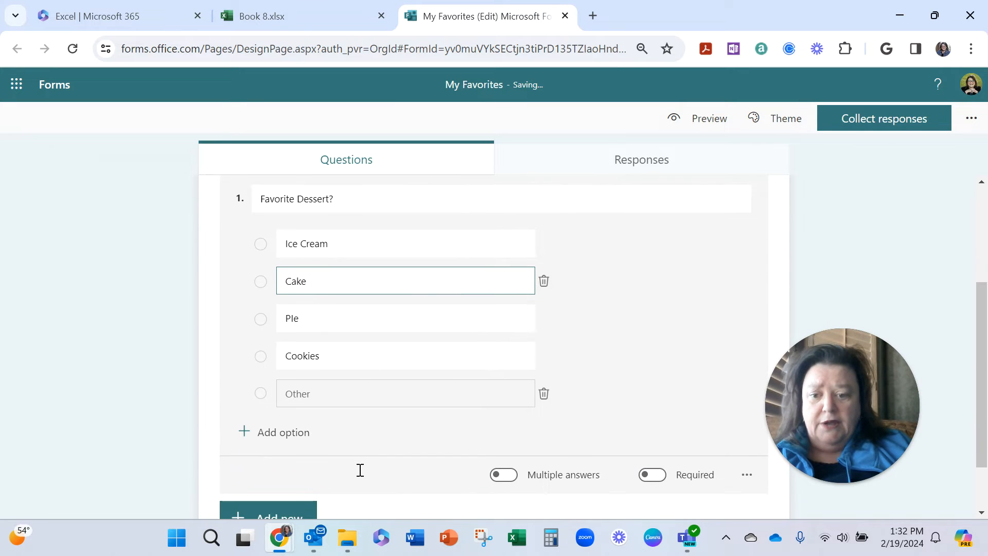
{"action": "scroll", "scroll_direction": "down", "scroll_amount": 3}
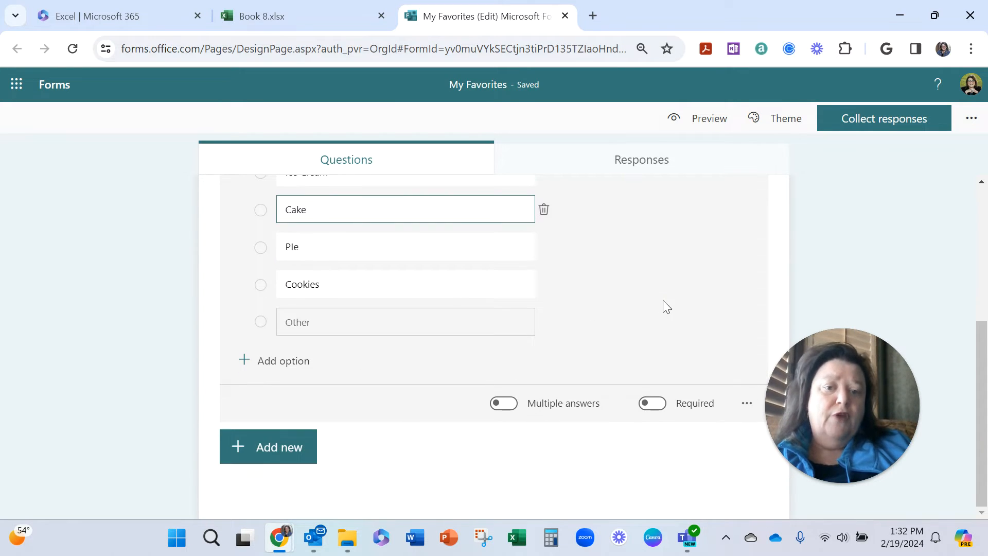
{"action": "scroll", "scroll_direction": "up", "scroll_amount": 3}
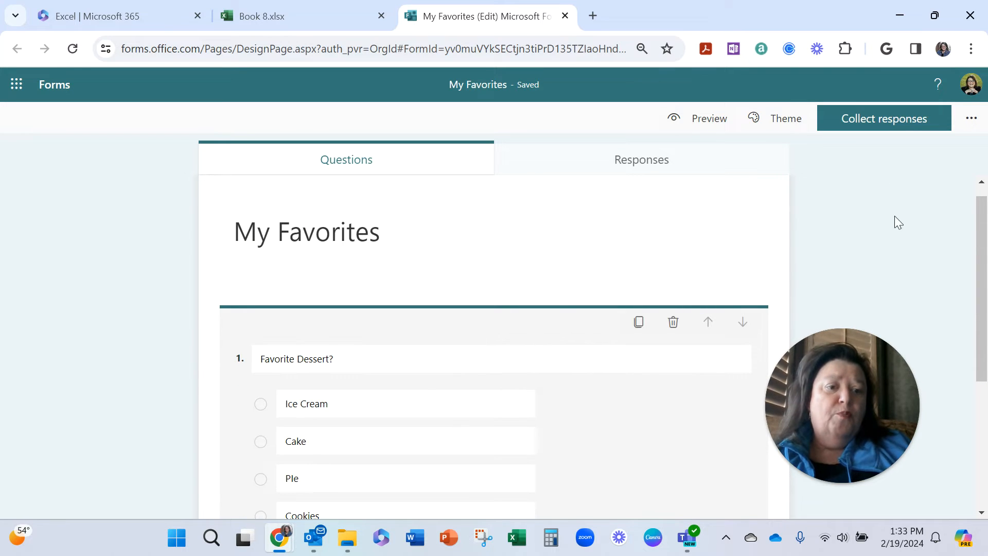
{"action": "mouse_move", "coordinate": [884, 118]}
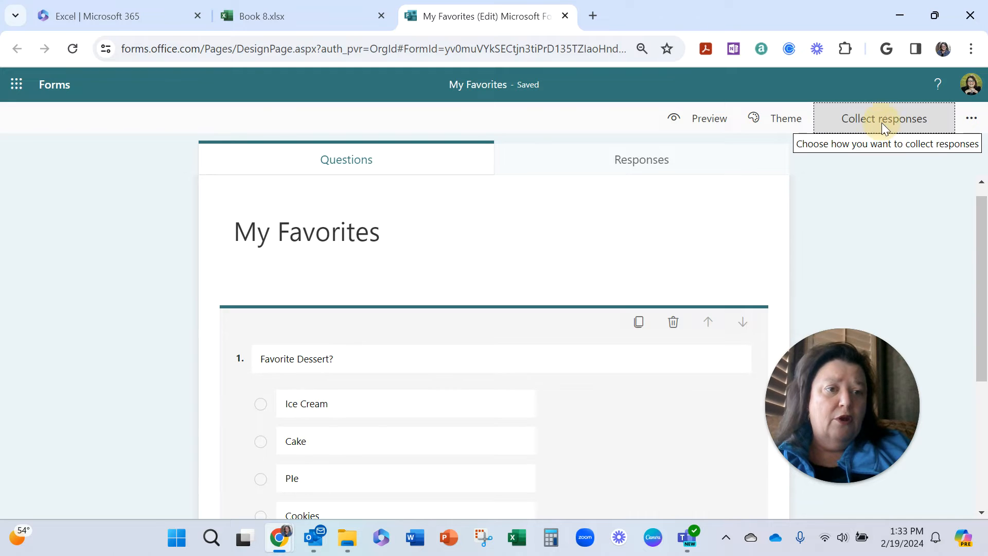
Allow anyone to respond and copy the form's response link.
{"action": "left_click", "coordinate": [884, 118]}
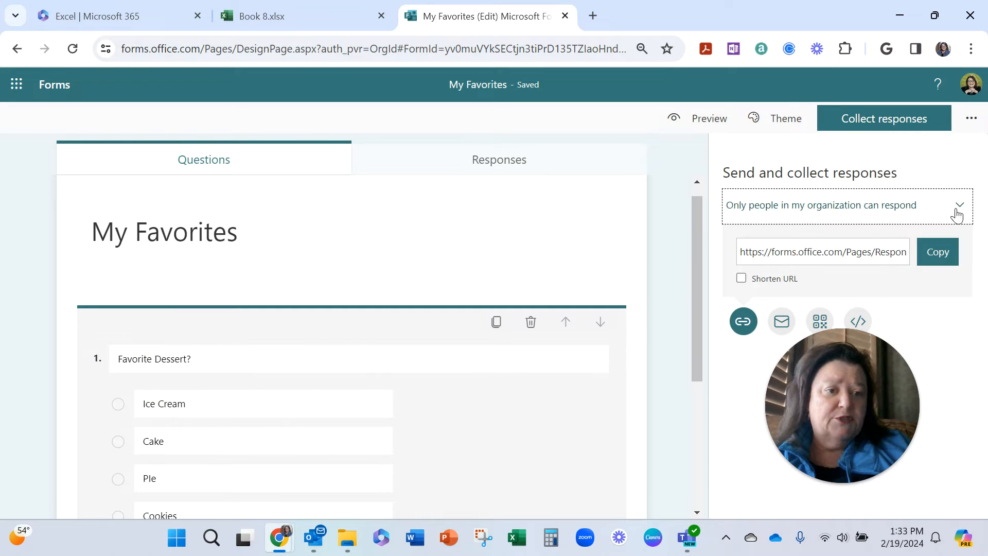
{"action": "left_click", "coordinate": [958, 205]}
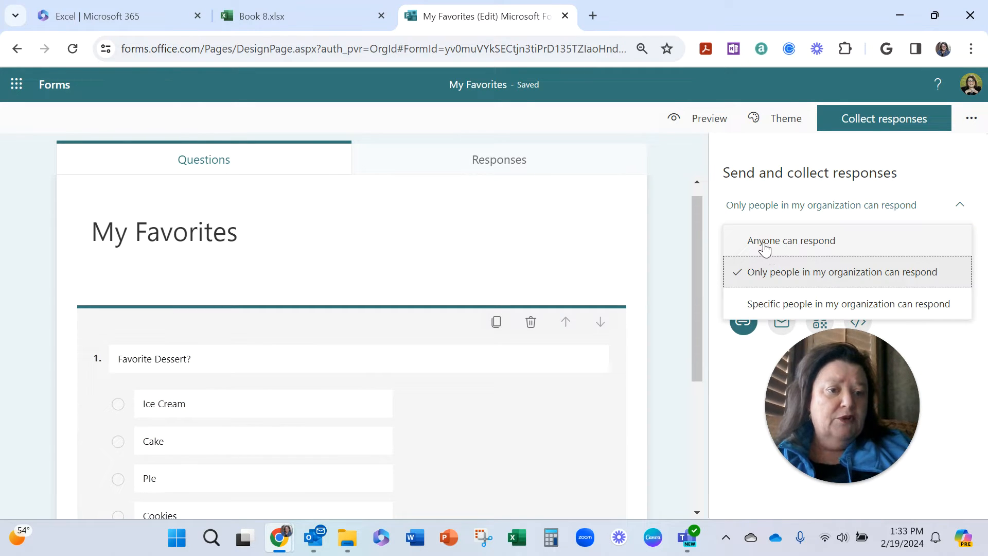
{"action": "left_click", "coordinate": [792, 241]}
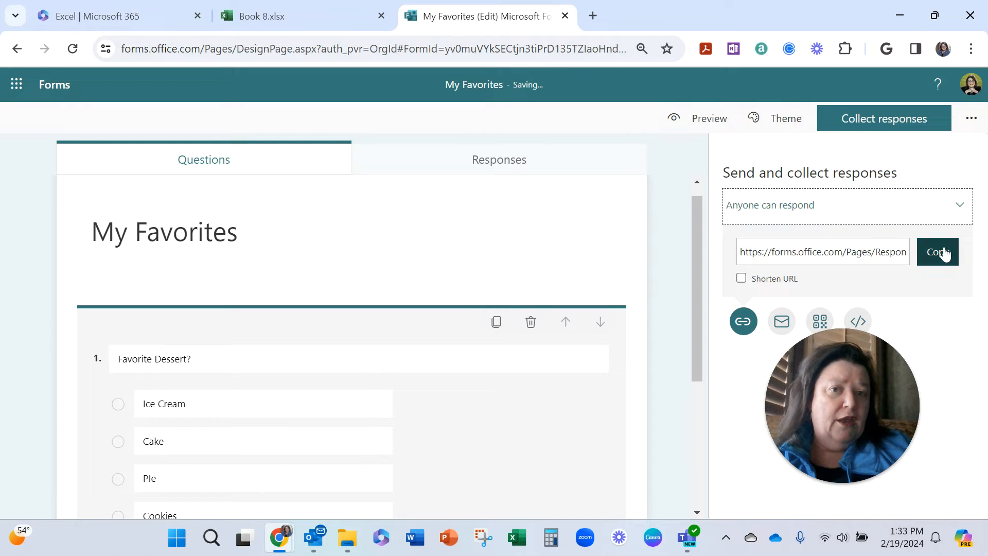
{"action": "left_click", "coordinate": [937, 252]}
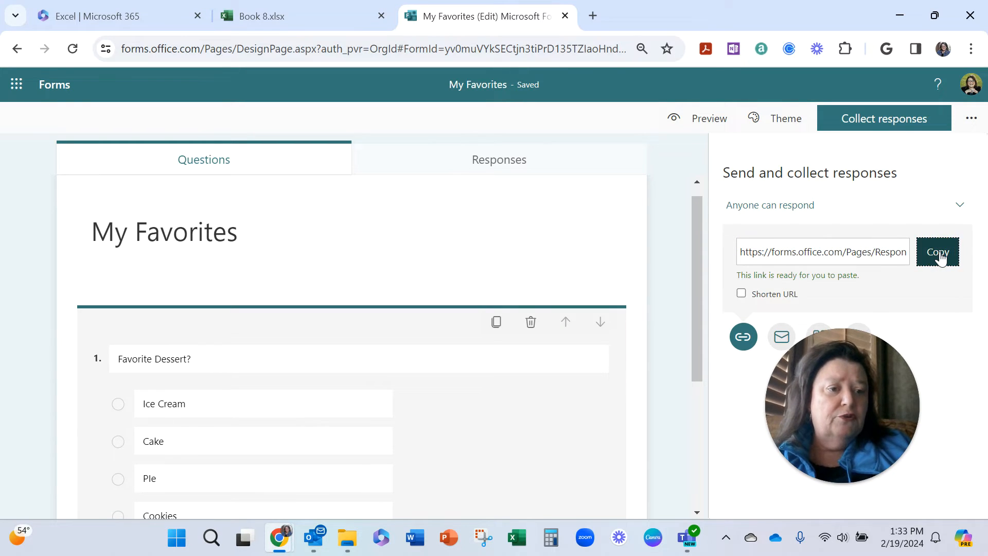
{"action": "mouse_move", "coordinate": [746, 292]}
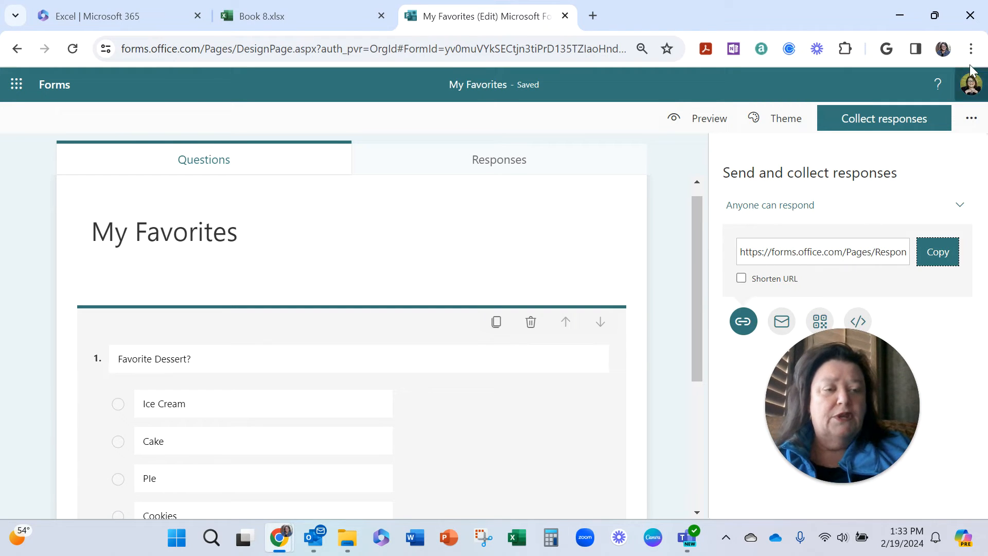
Submit a test Cake response from a new Chrome incognito window.
{"action": "left_click", "coordinate": [970, 48]}
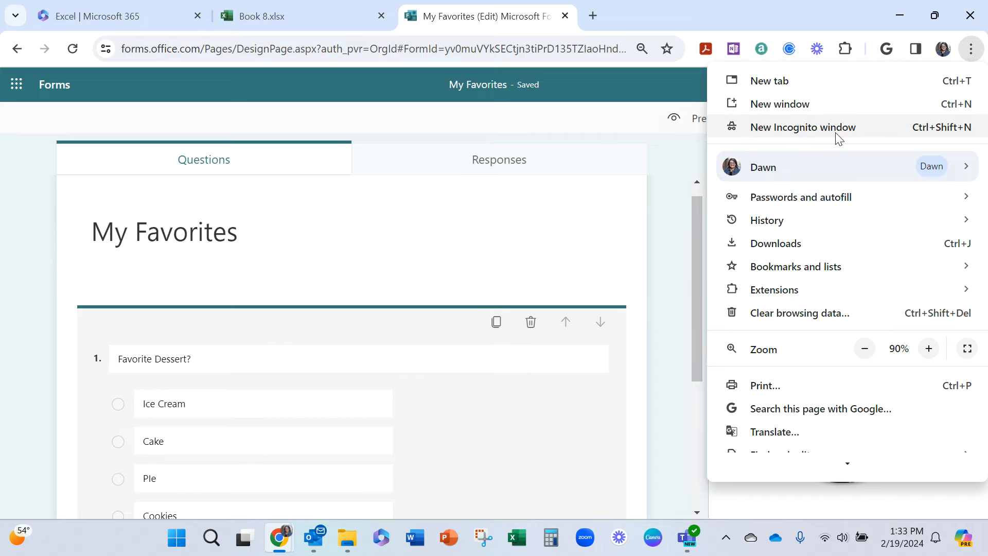
{"action": "left_click", "coordinate": [802, 126]}
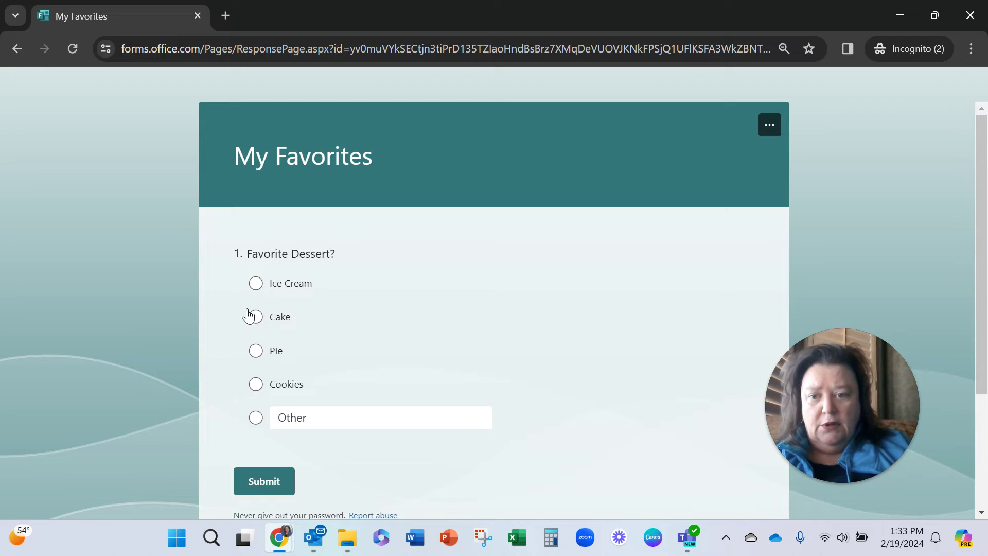
{"action": "left_click", "coordinate": [255, 316]}
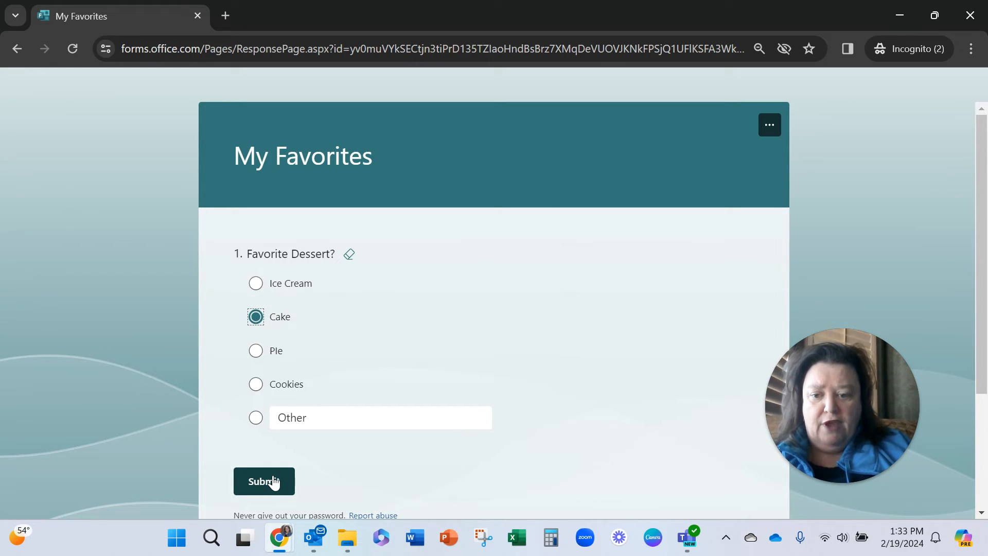
{"action": "left_click", "coordinate": [264, 480]}
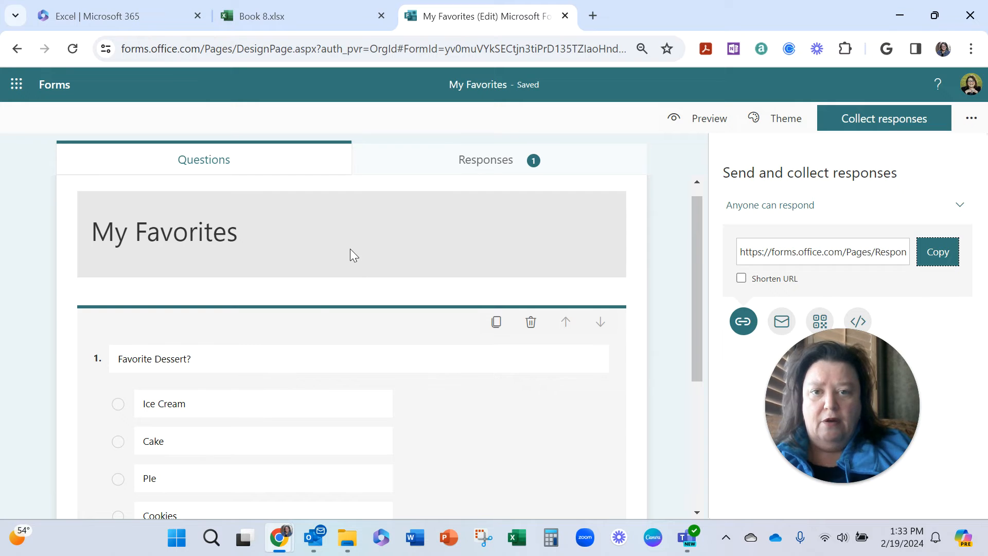
{"action": "mouse_move", "coordinate": [236, 357]}
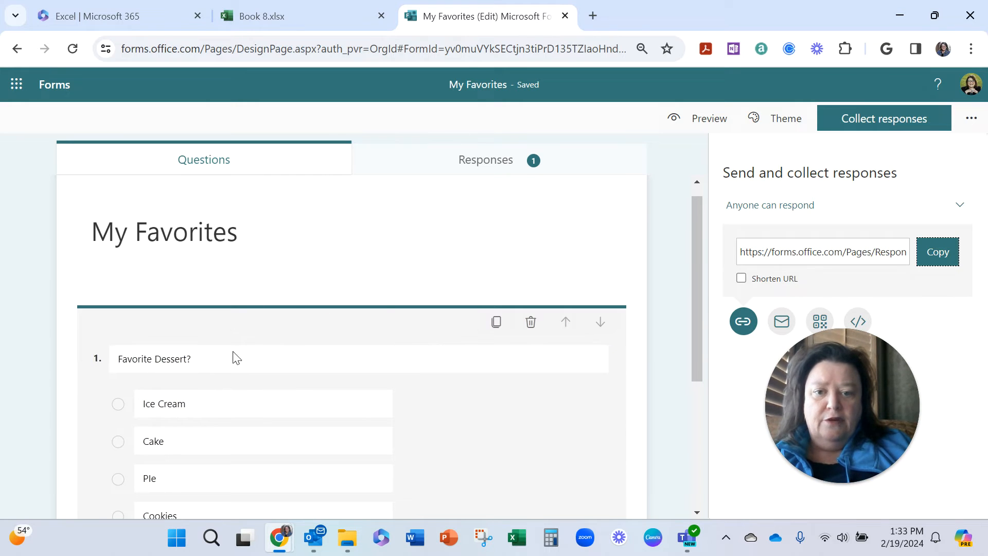
{"action": "mouse_move", "coordinate": [340, 112]}
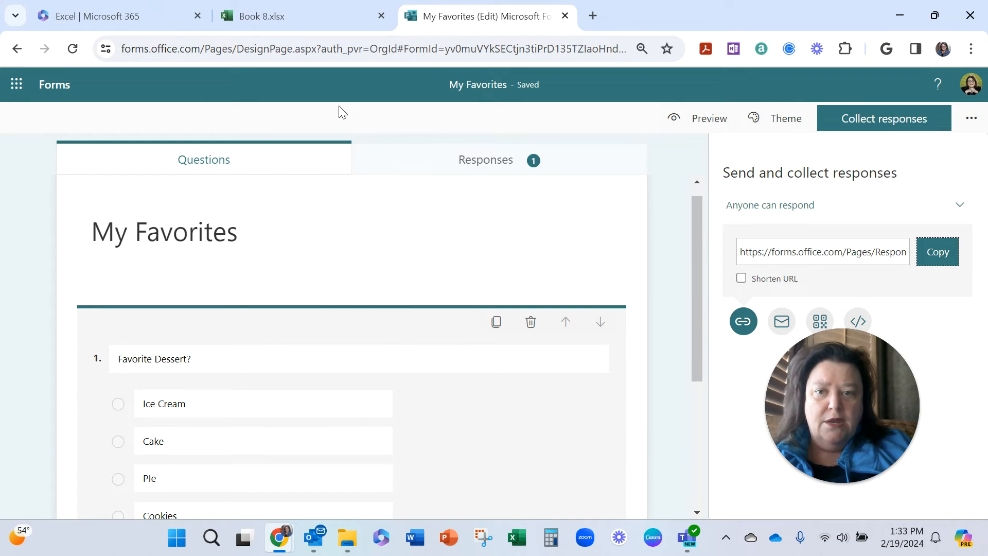
Review the one-response Cake summary, then view Book 8's Form1 sheet.
{"action": "left_click", "coordinate": [485, 160]}
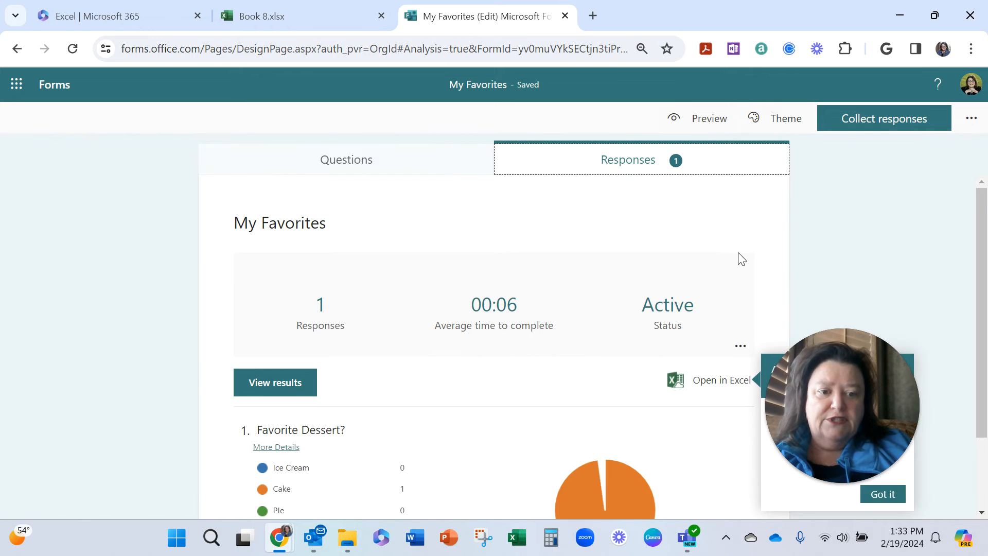
{"action": "mouse_move", "coordinate": [719, 391]}
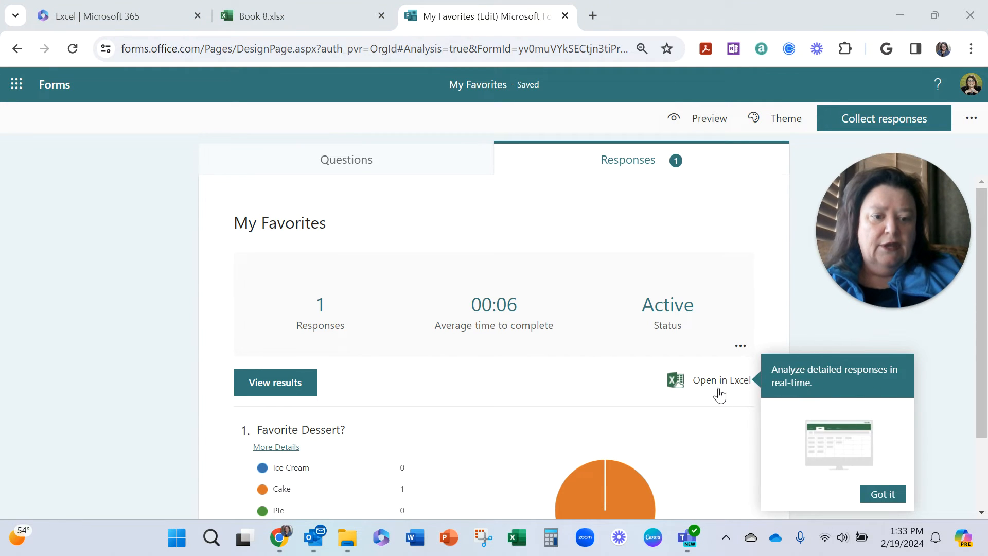
{"action": "mouse_move", "coordinate": [701, 400]}
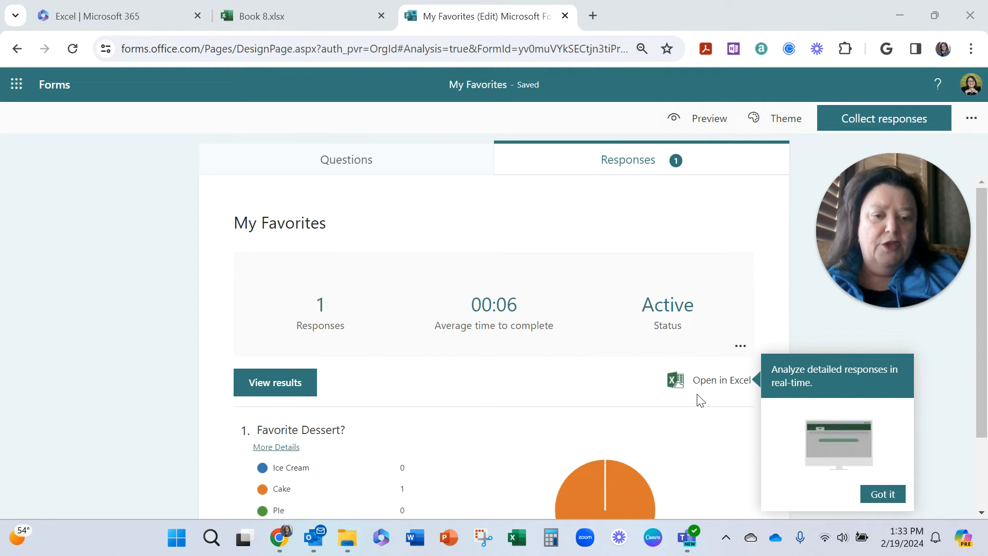
{"action": "mouse_move", "coordinate": [720, 380]}
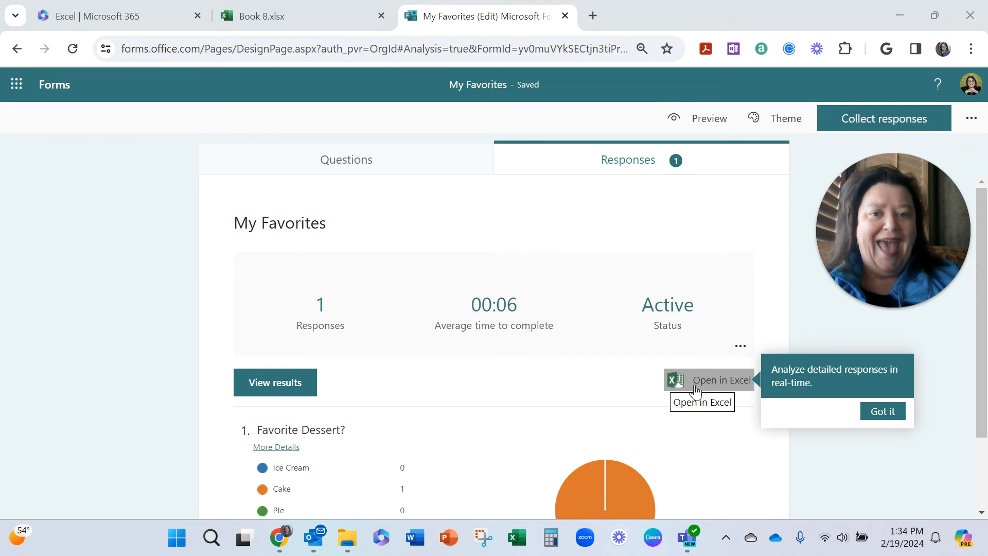
{"action": "mouse_move", "coordinate": [488, 185]}
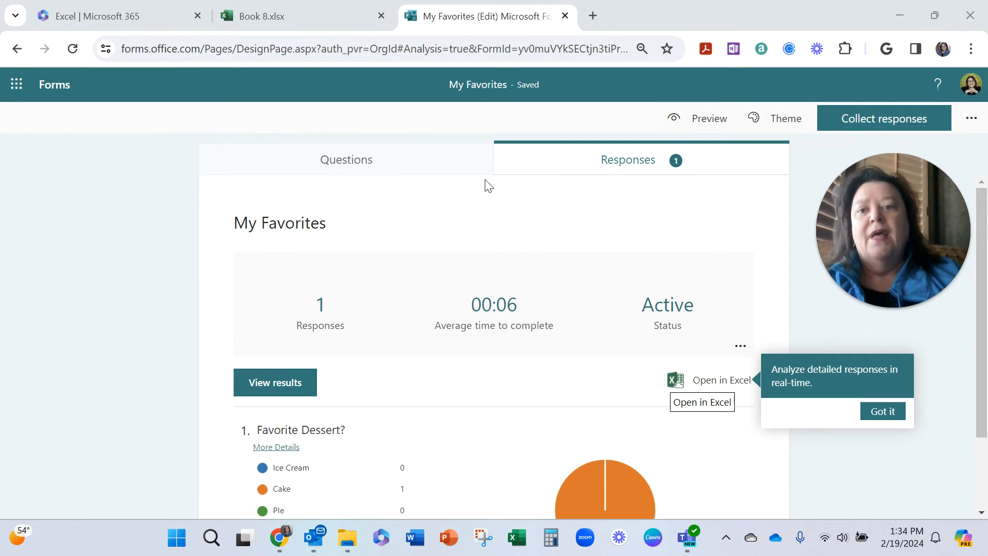
{"action": "left_click", "coordinate": [264, 16]}
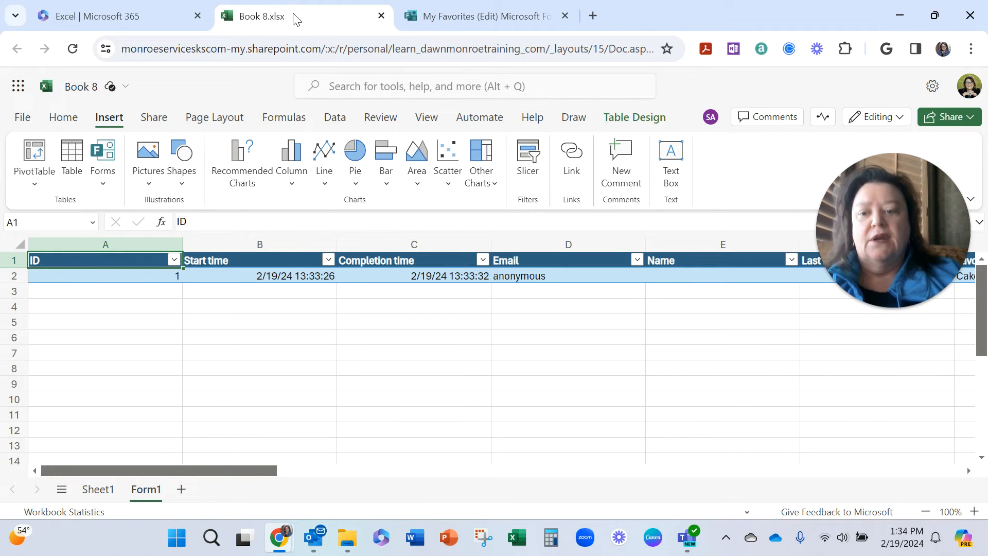
{"action": "mouse_move", "coordinate": [286, 53]}
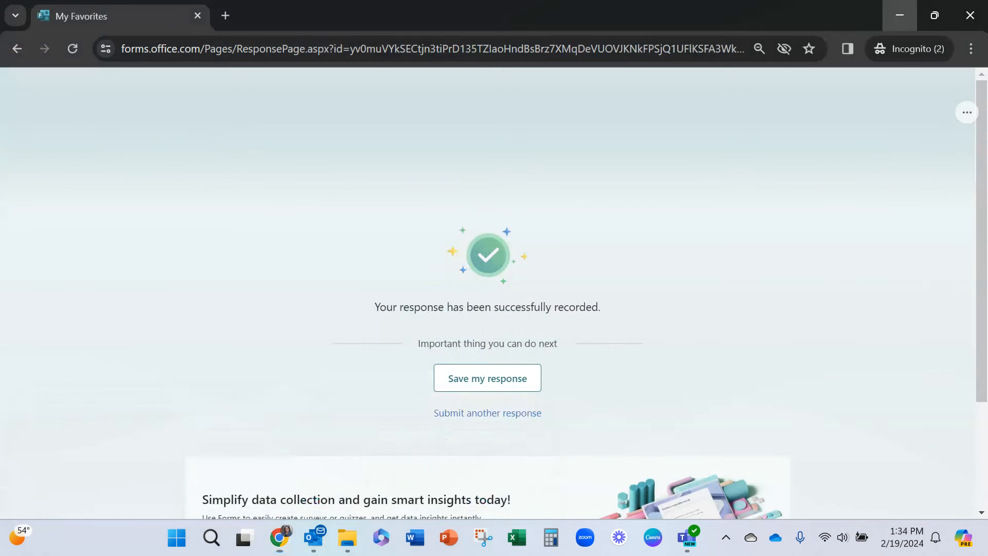
Submit a second test response choosing Cookies and return to the form editor.
{"action": "left_click", "coordinate": [487, 413]}
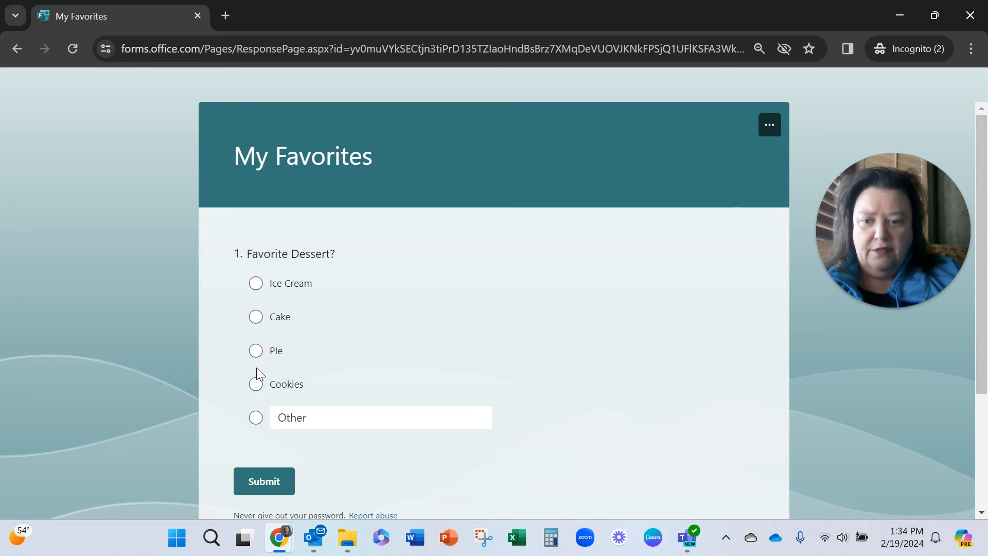
{"action": "left_click", "coordinate": [263, 481]}
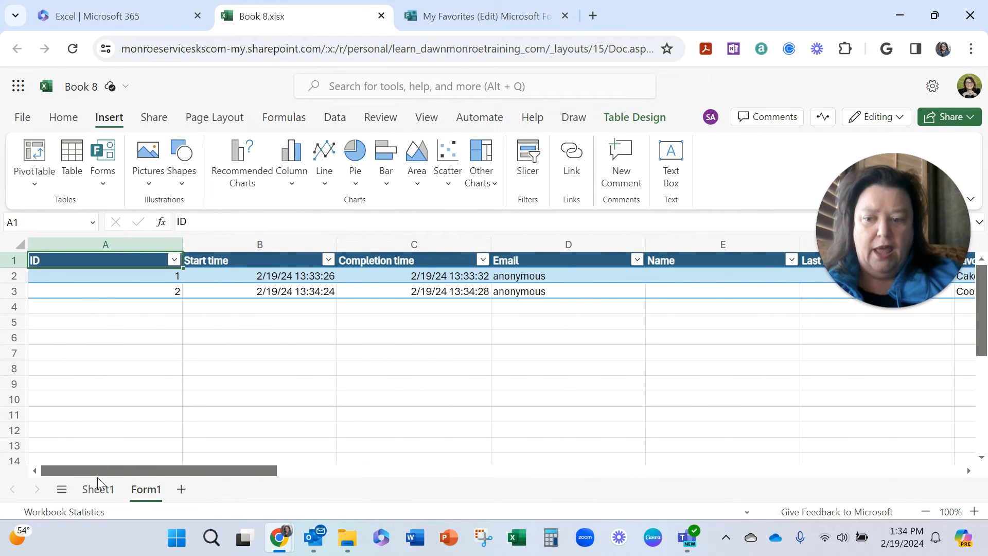
{"action": "mouse_move", "coordinate": [485, 16]}
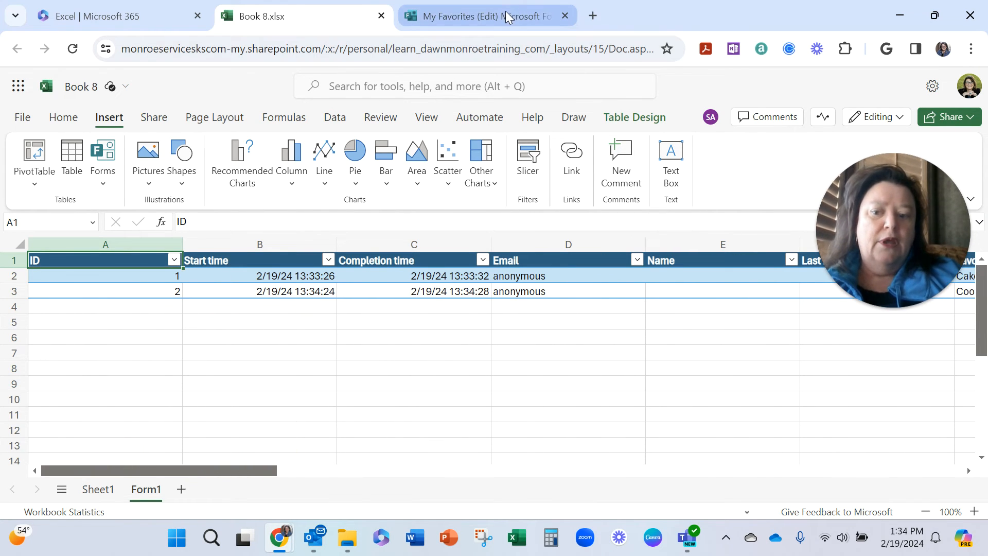
{"action": "left_click", "coordinate": [485, 16]}
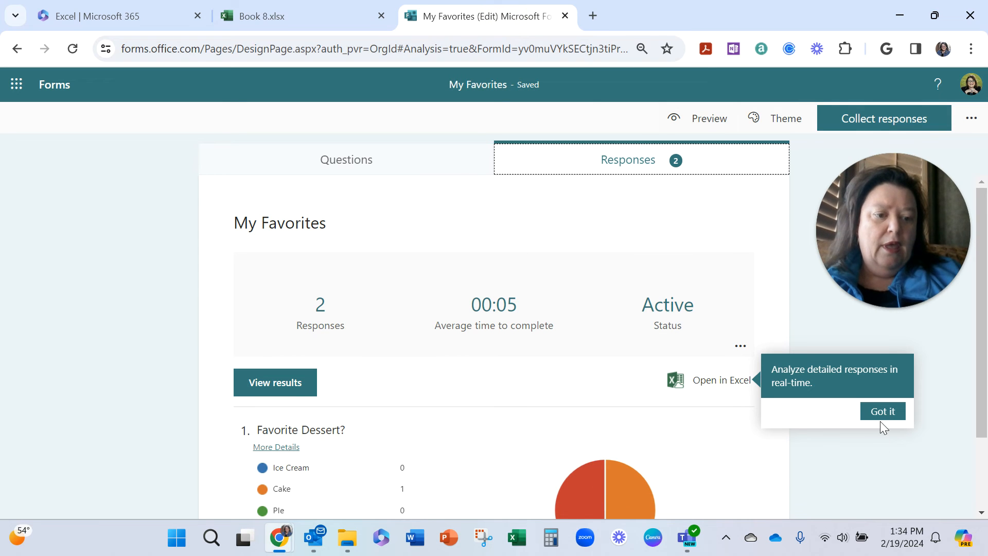
Dismiss the Open in Excel tip and view Book 8's two-response Form1 table.
{"action": "left_click", "coordinate": [882, 410]}
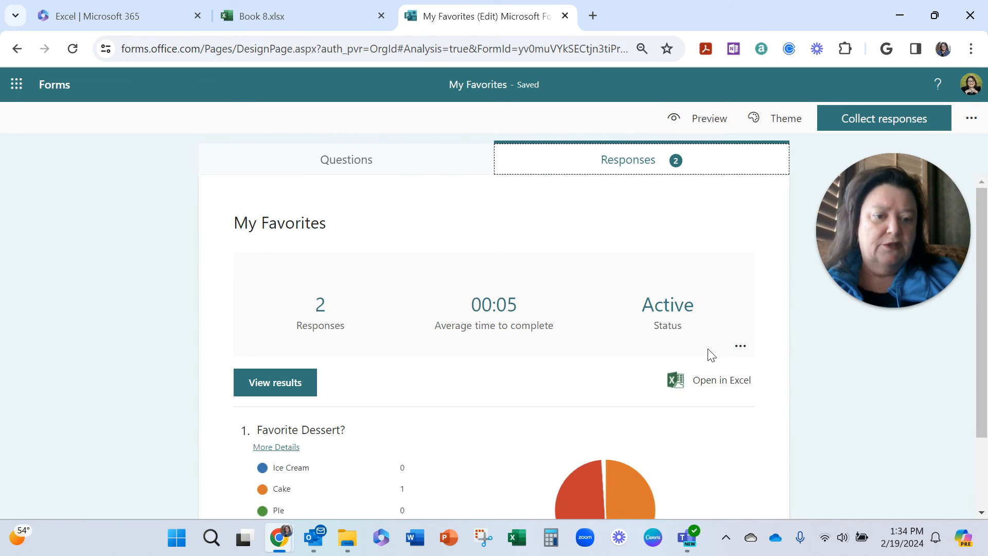
{"action": "mouse_move", "coordinate": [709, 380]}
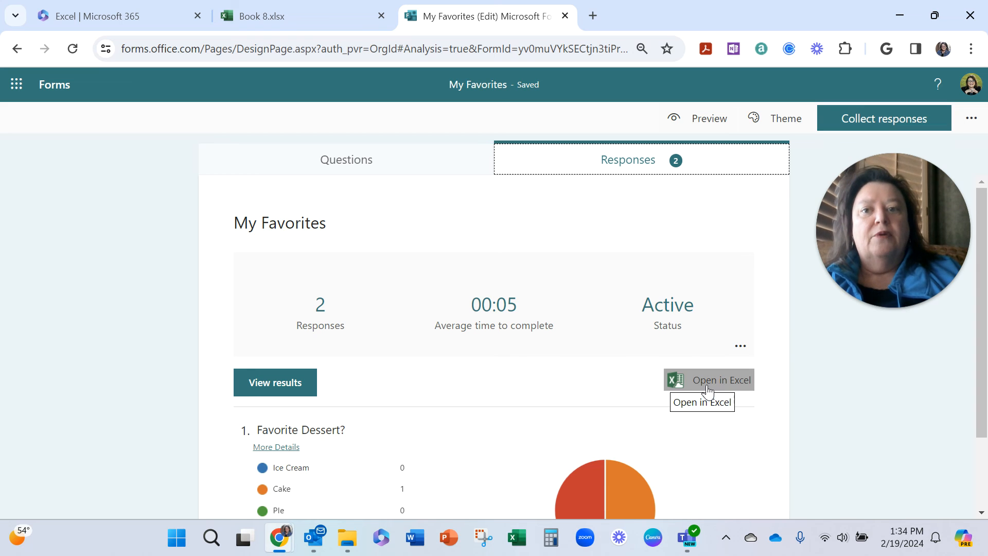
{"action": "left_click", "coordinate": [709, 379]}
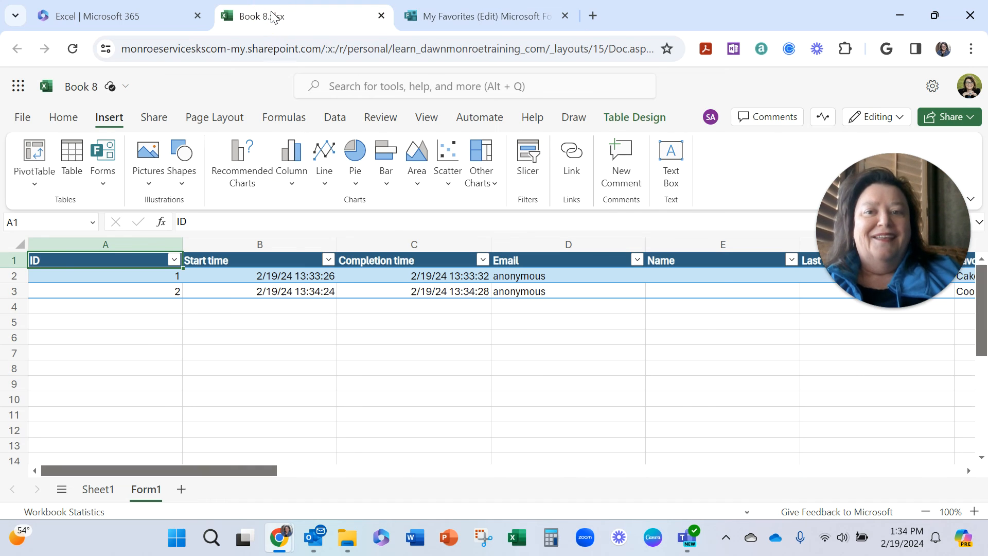